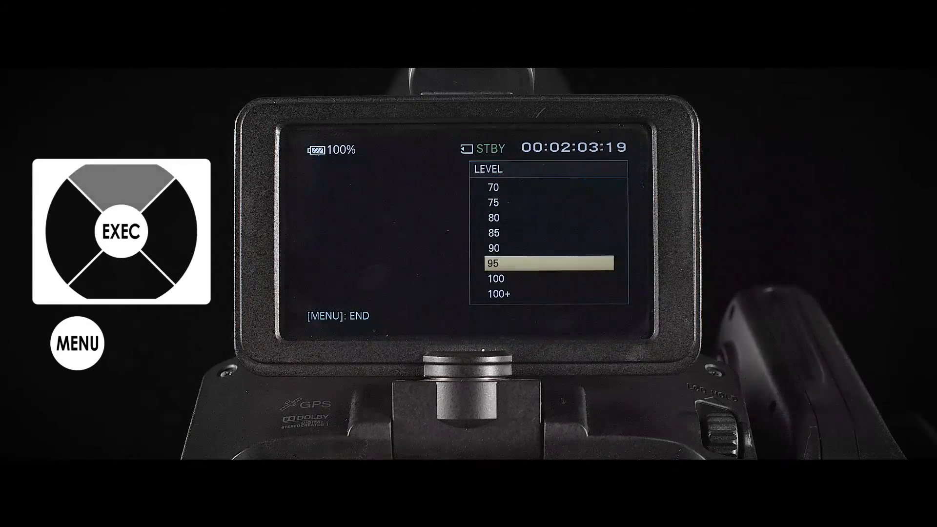
Change the zebra LEVEL from 95 to 100 and confirm it with EXEC.
{"action": "left_click", "coordinate": [122, 182]}
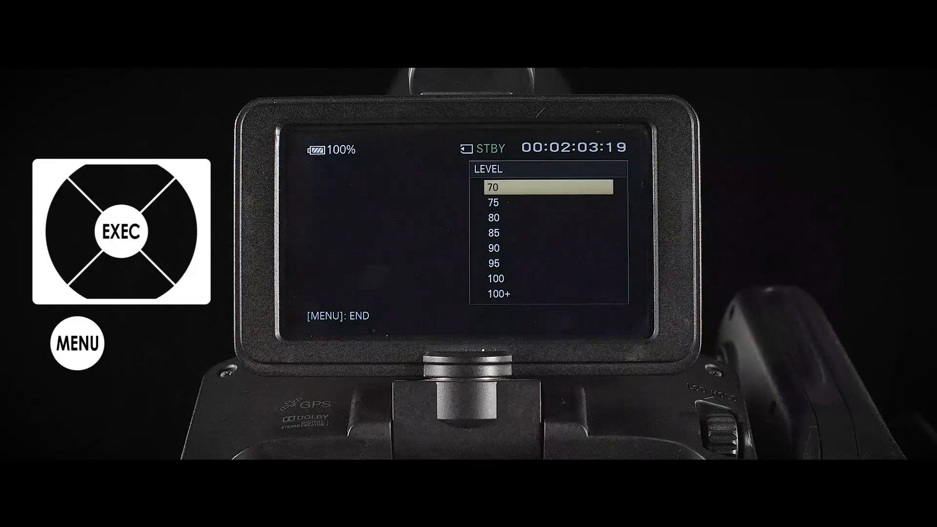
{"action": "left_click", "coordinate": [121, 232]}
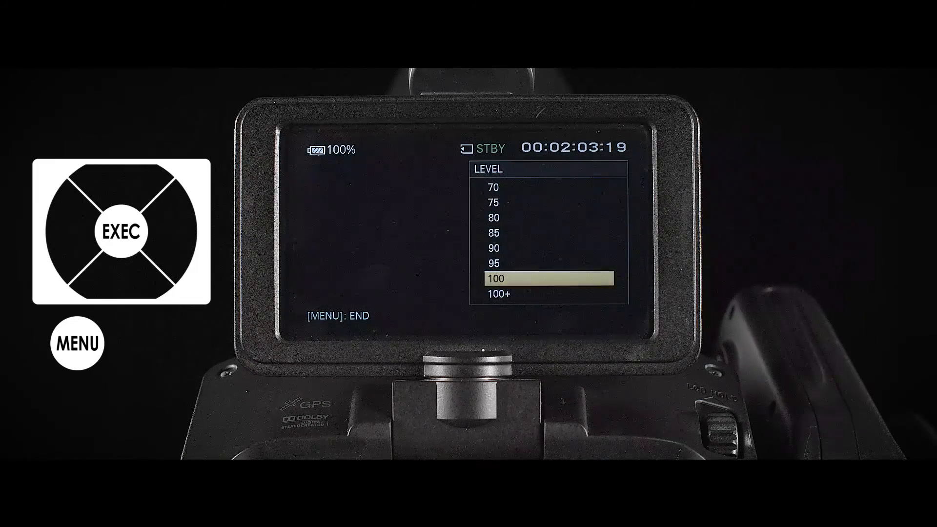
{"action": "left_click", "coordinate": [120, 232]}
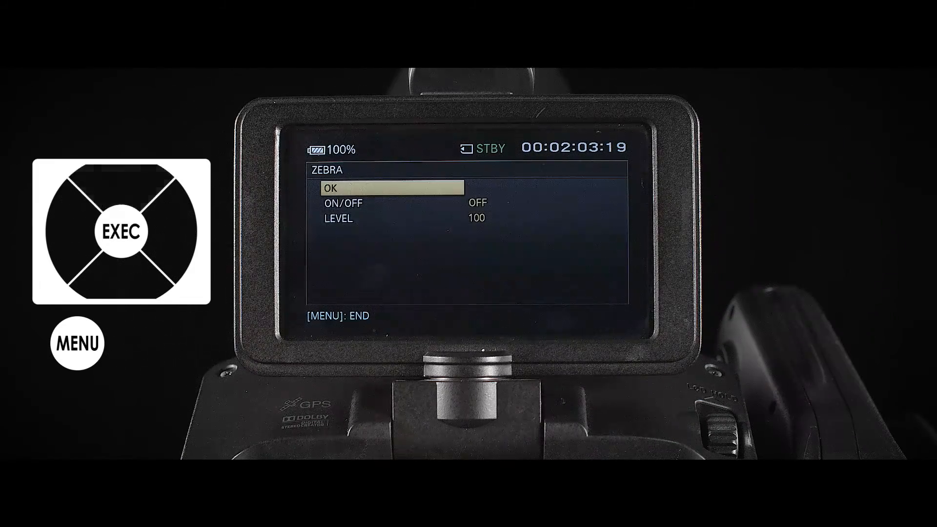